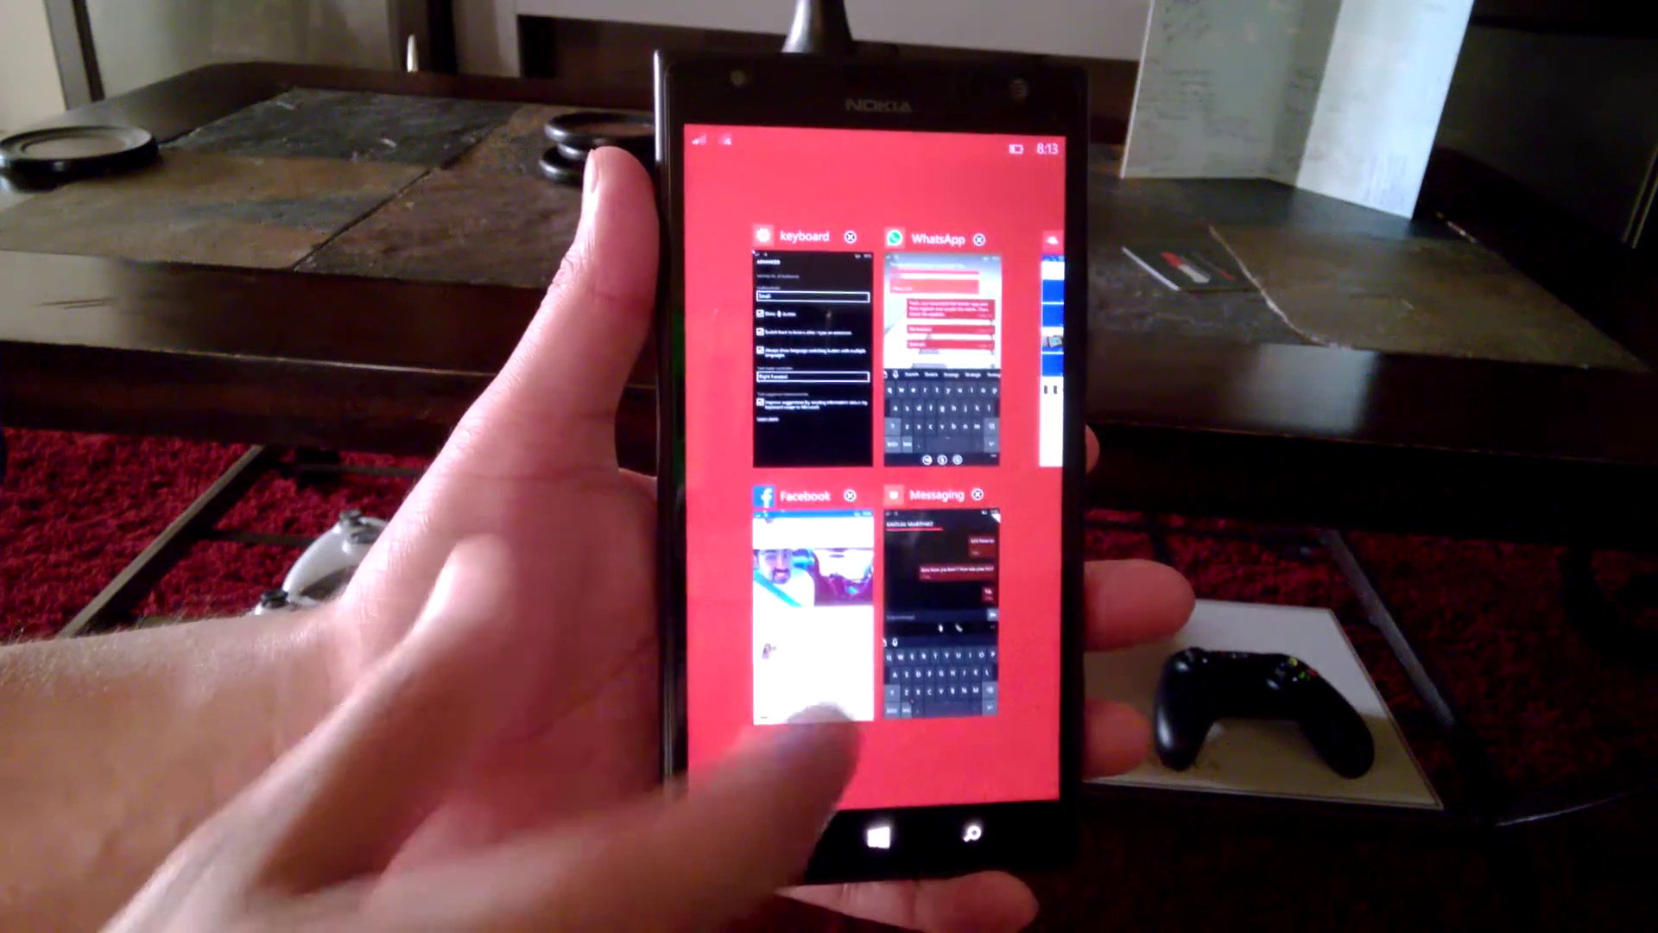
Return to the advanced keyboard settings from the app switcher, size still Small
left_click(941, 359)
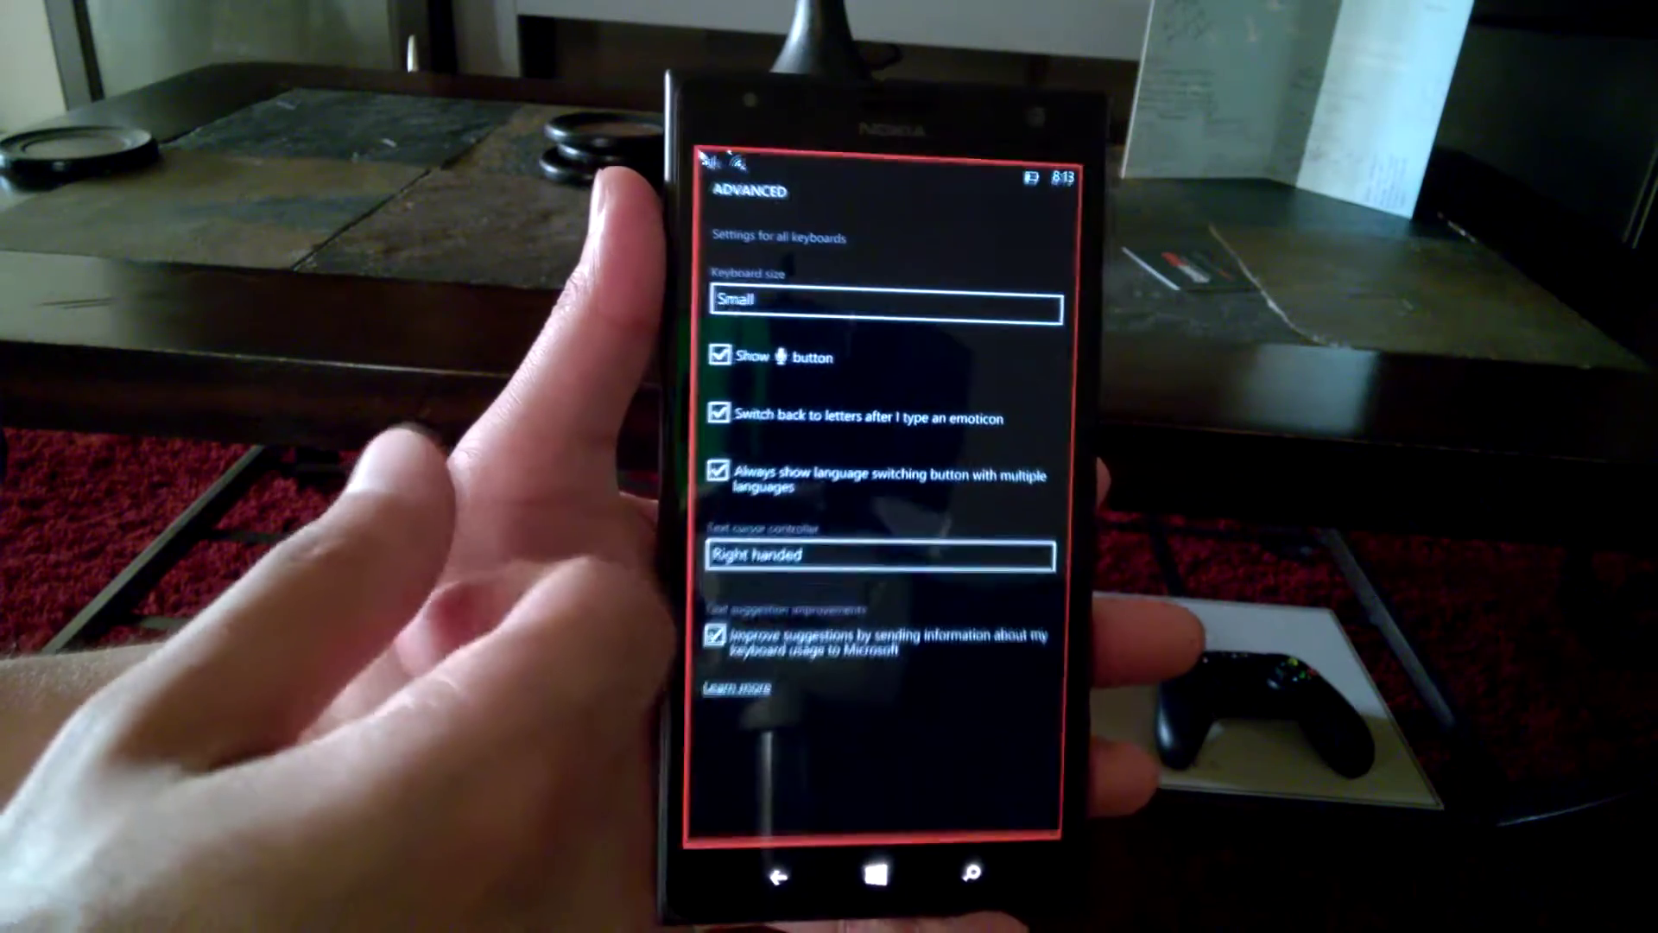
Set Keyboard size to Medium in the dropdown
left_click(882, 299)
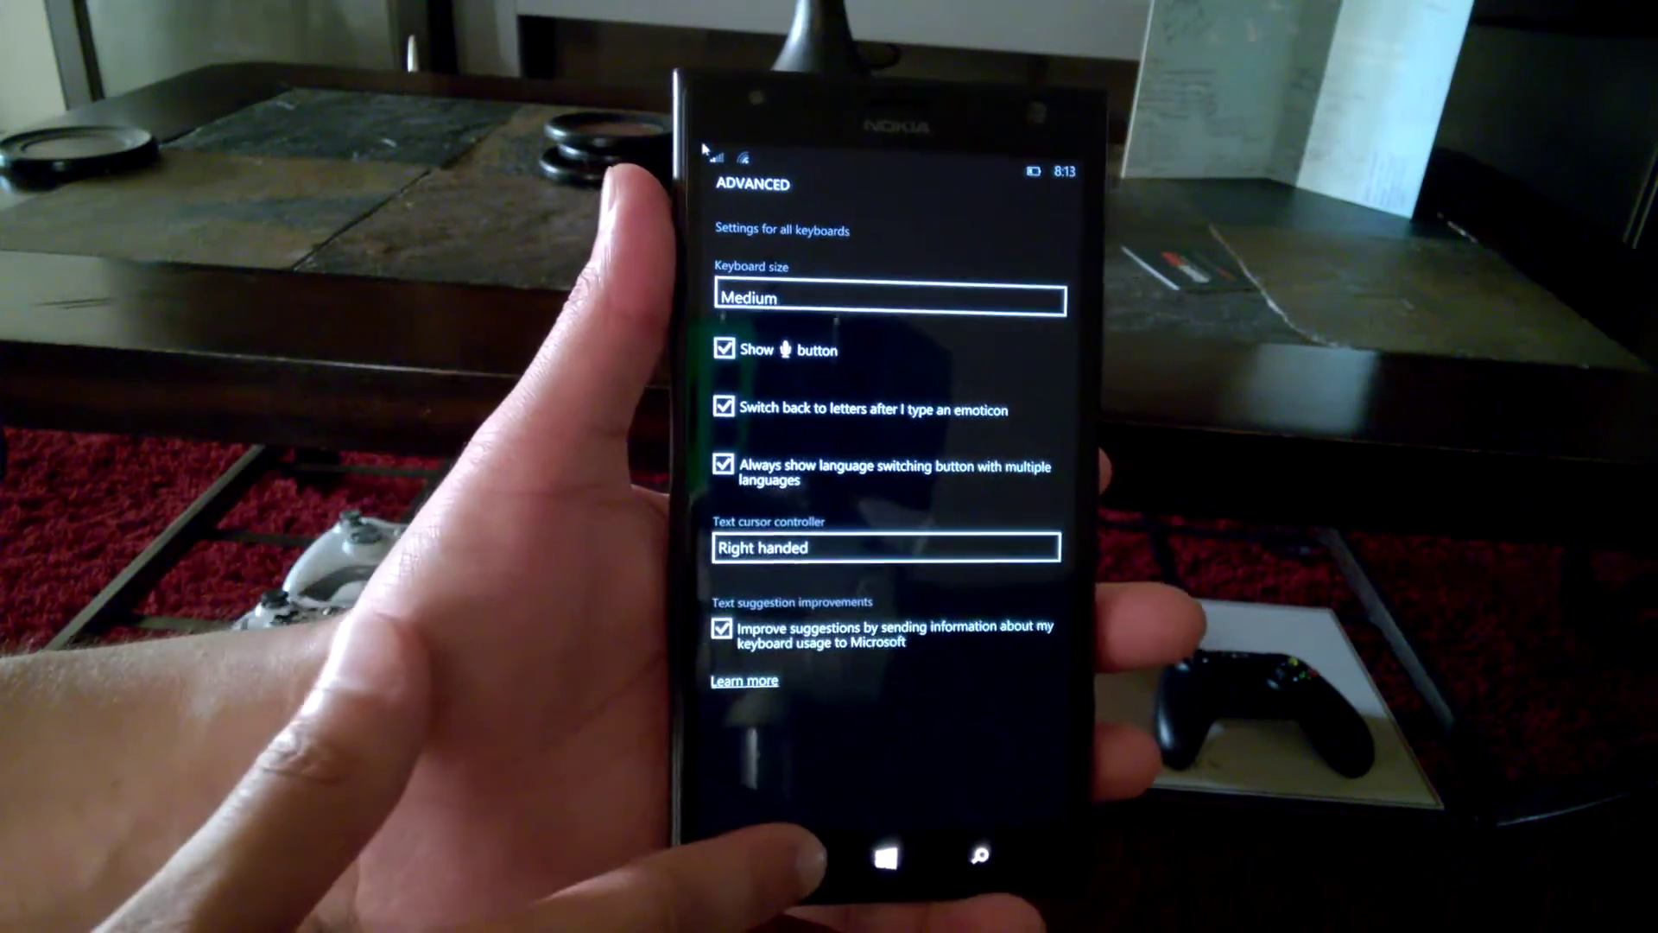